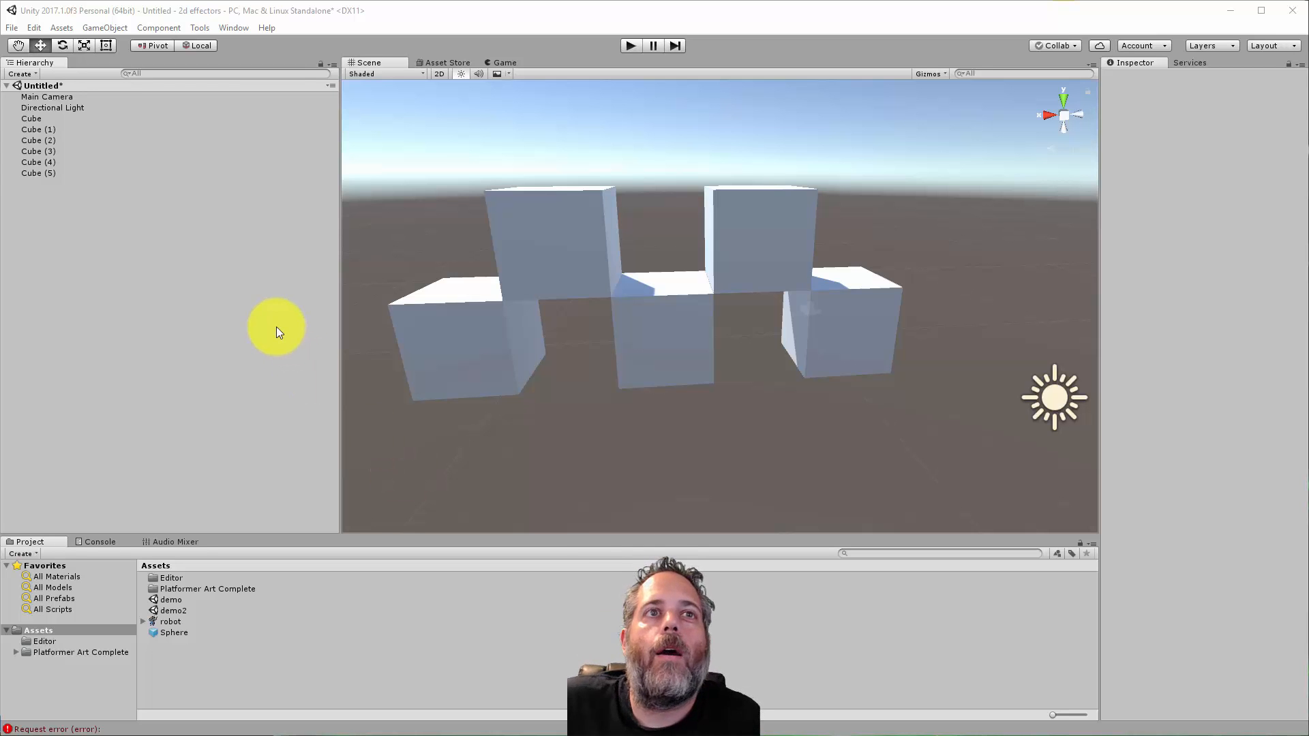
{"action": "mouse_move", "coordinate": [80, 470]}
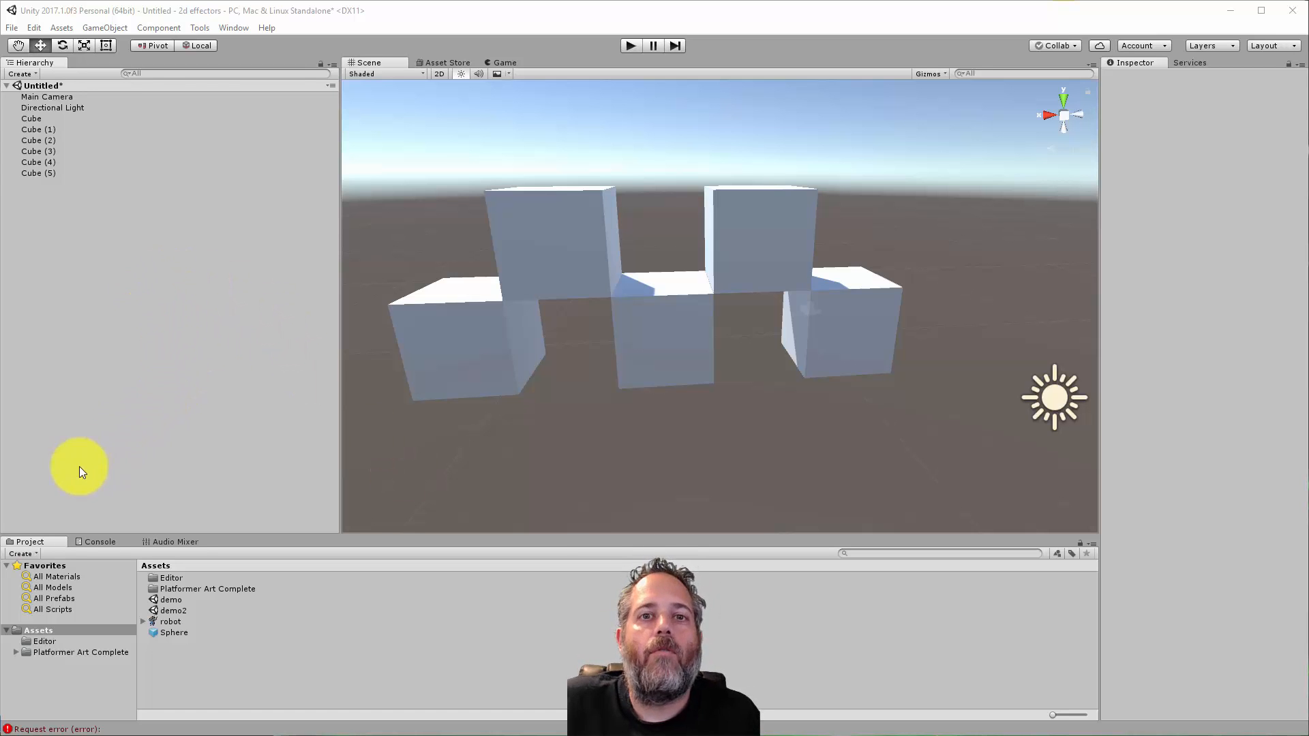
{"action": "mouse_move", "coordinate": [231, 459]}
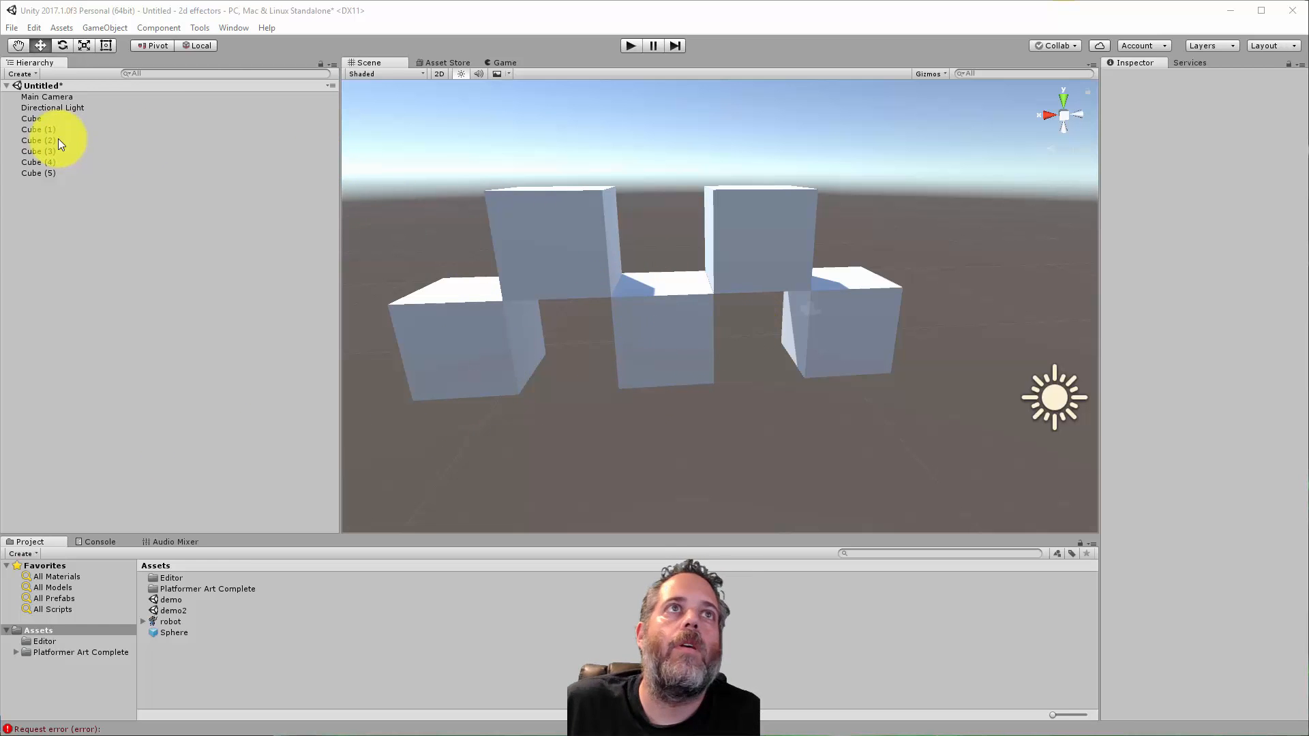
- Select a cube in the Hierarchy to duplicate as Cube (6)
{"action": "left_click", "coordinate": [31, 118]}
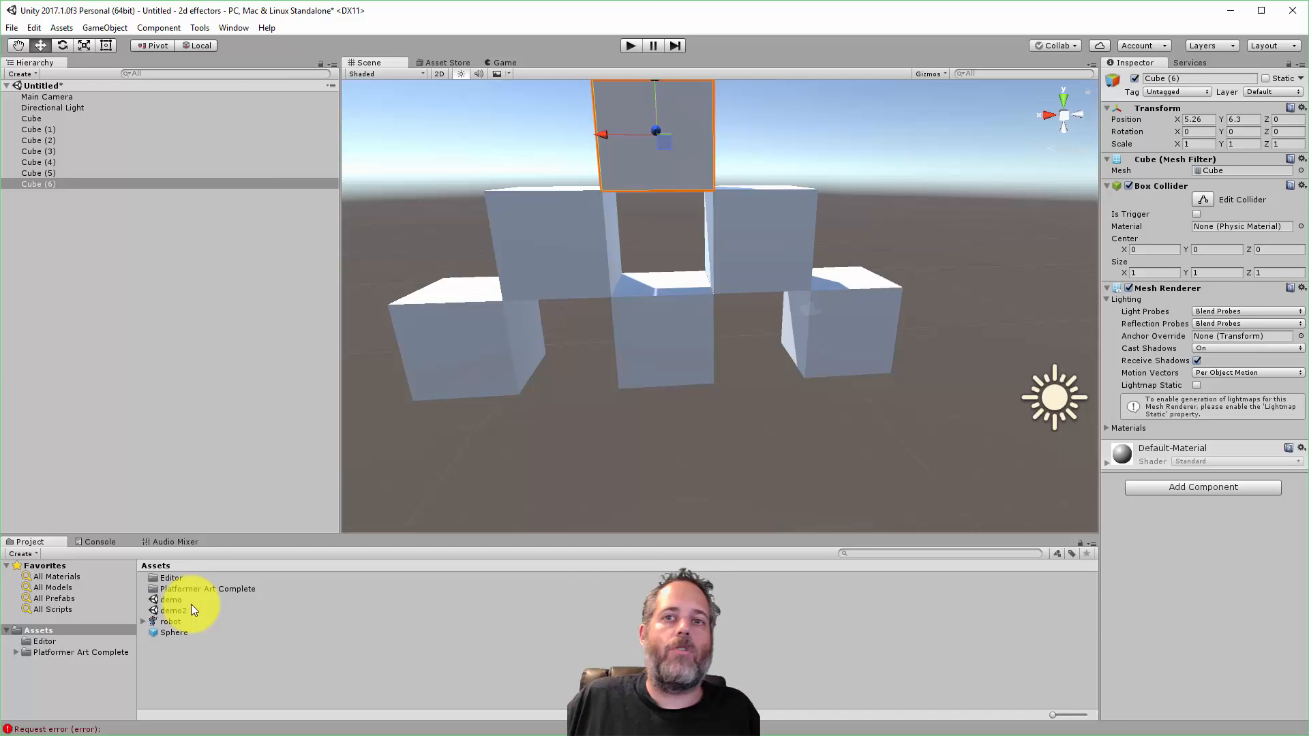
{"action": "mouse_move", "coordinate": [35, 335]}
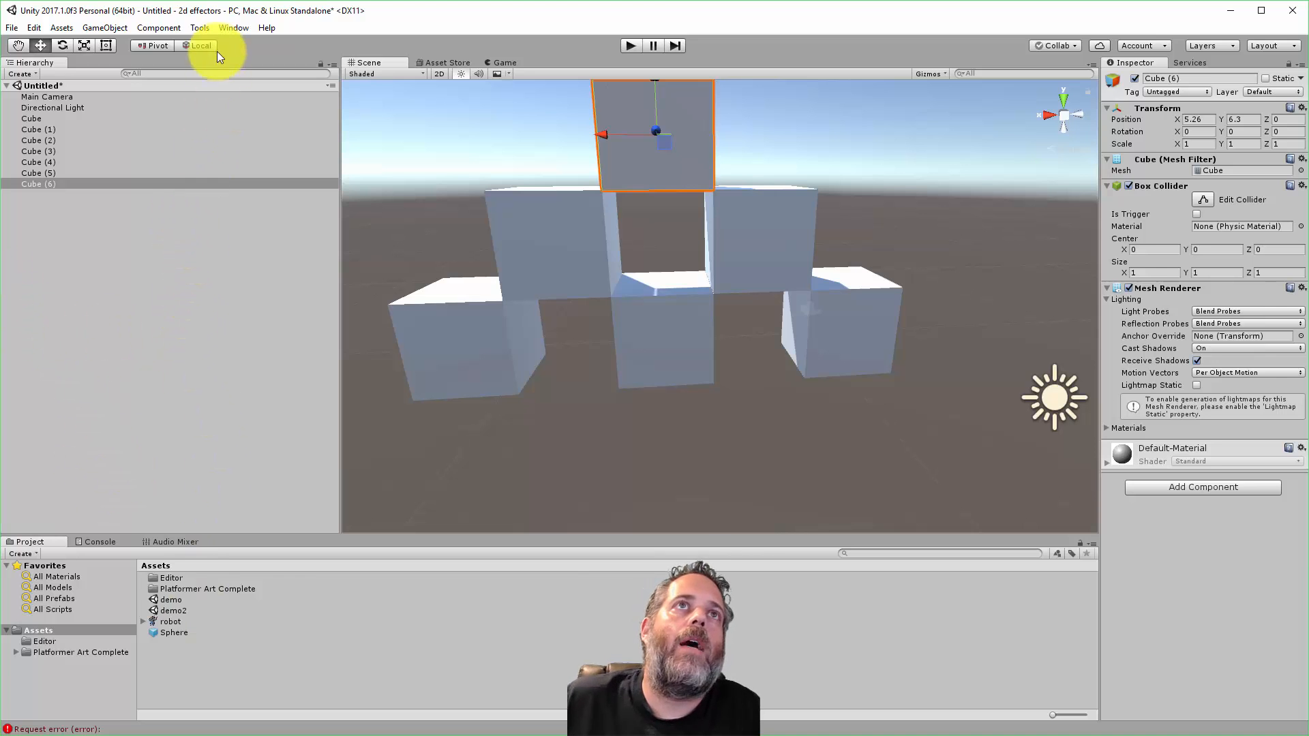
- Open Tools > Replace With Prefab and dock its window over the Scene view
{"action": "left_click", "coordinate": [197, 28]}
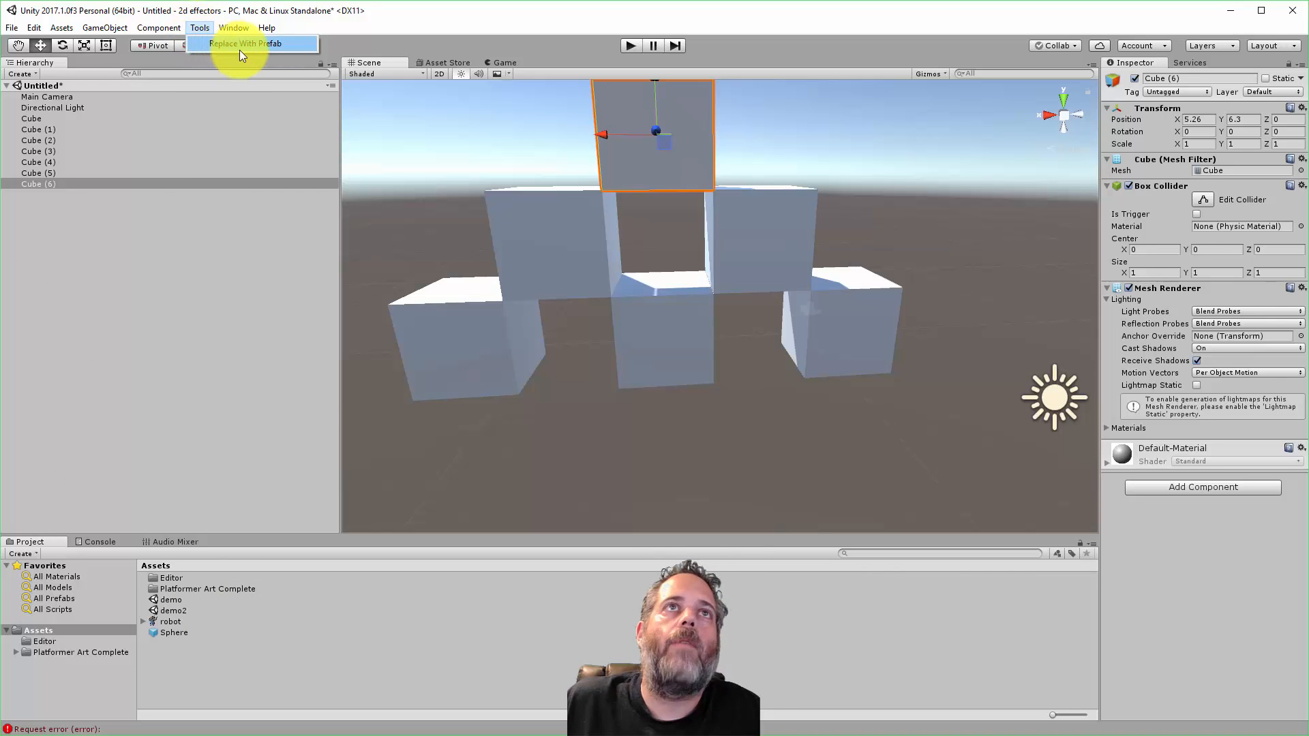
{"action": "left_click", "coordinate": [253, 43]}
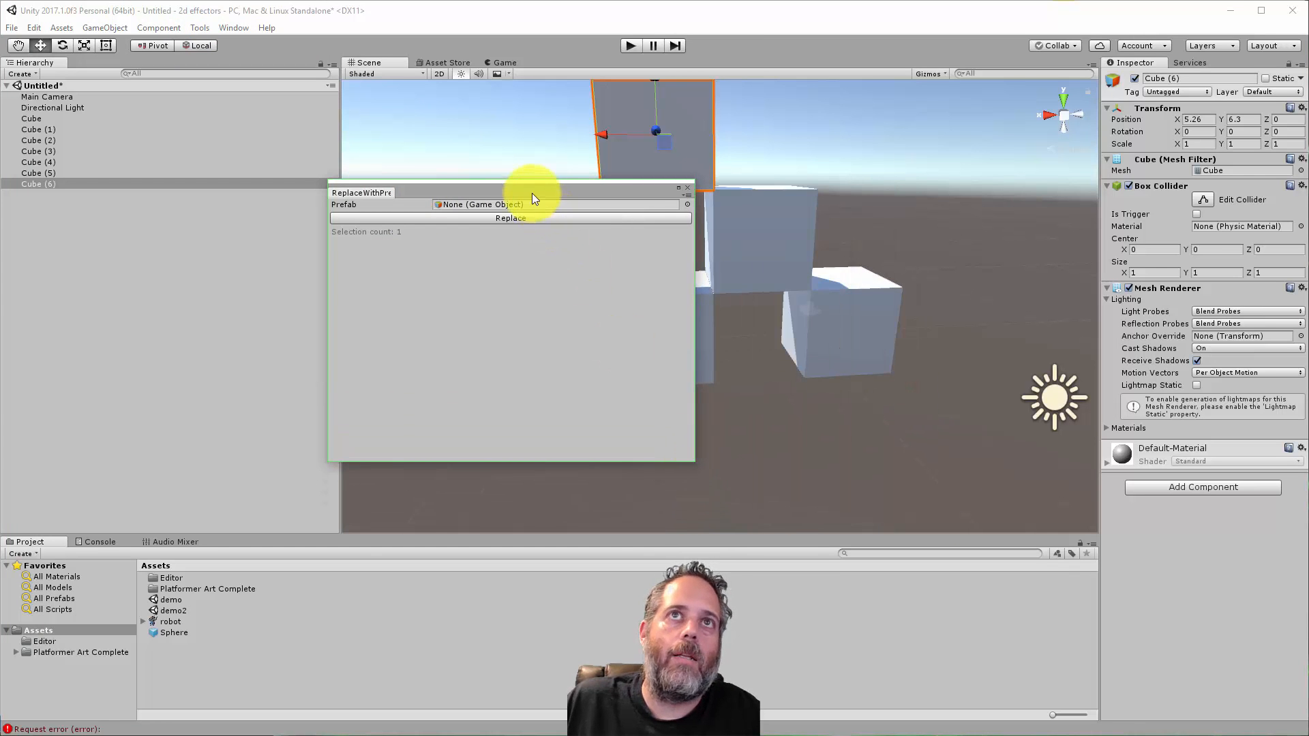
{"action": "left_click_drag", "start_coordinate": [509, 192], "coordinate": [612, 240]}
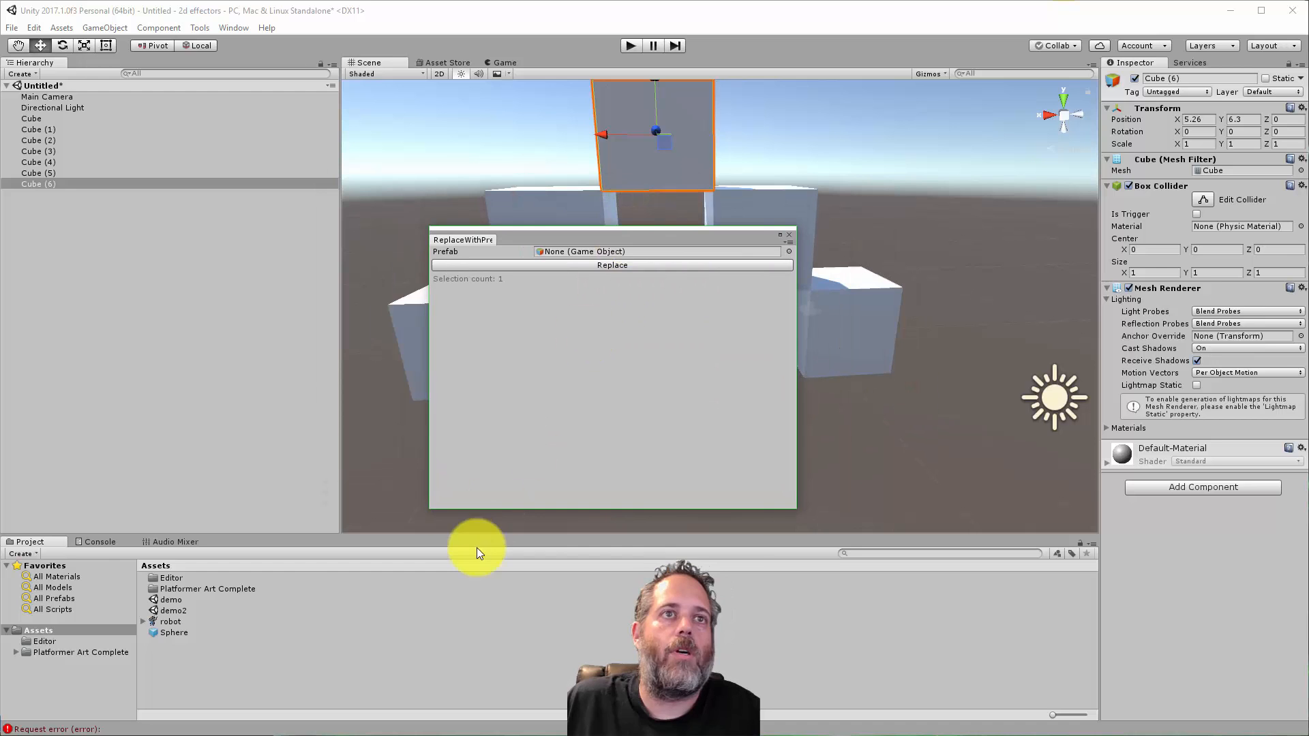
{"action": "left_click", "coordinate": [43, 640]}
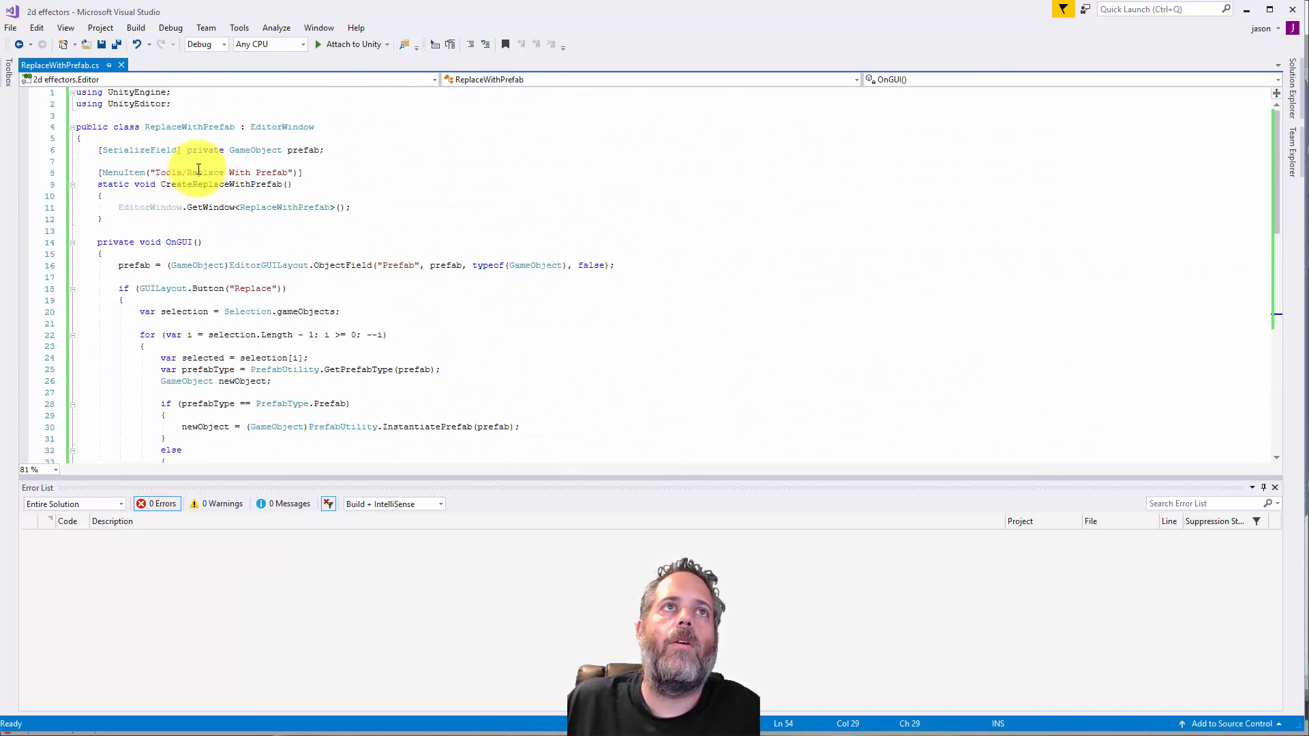
{"action": "mouse_move", "coordinate": [251, 220]}
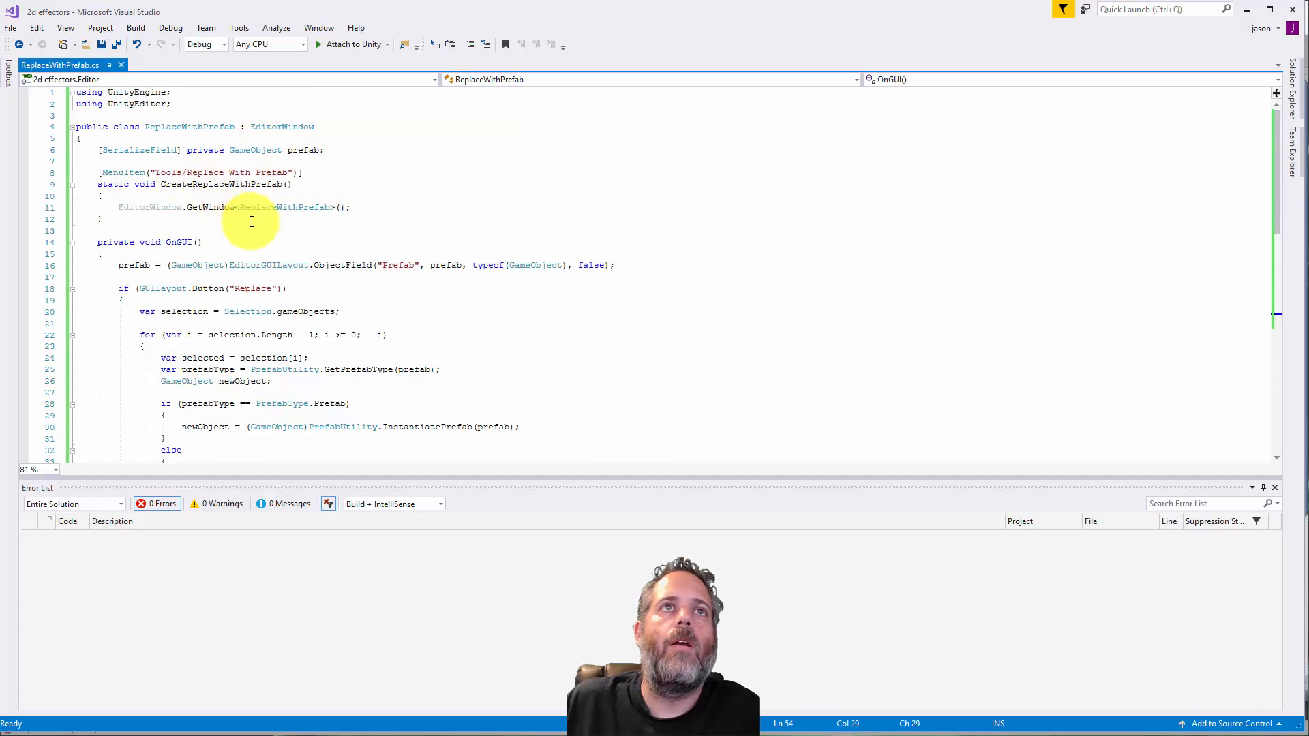
- Scroll down through ReplaceWithPrefab.cs to the OnGUI replace loop
{"action": "scroll", "scroll_direction": "down", "scroll_amount": 3}
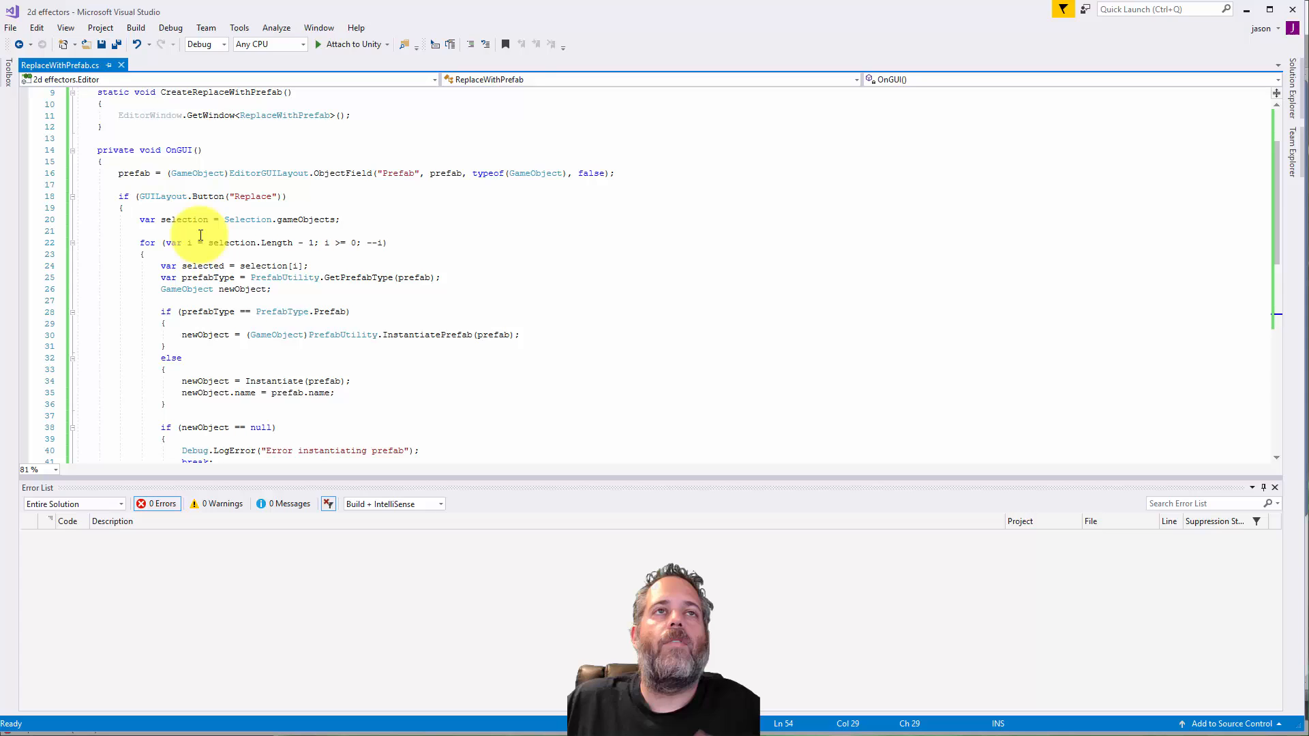
{"action": "mouse_move", "coordinate": [179, 220]}
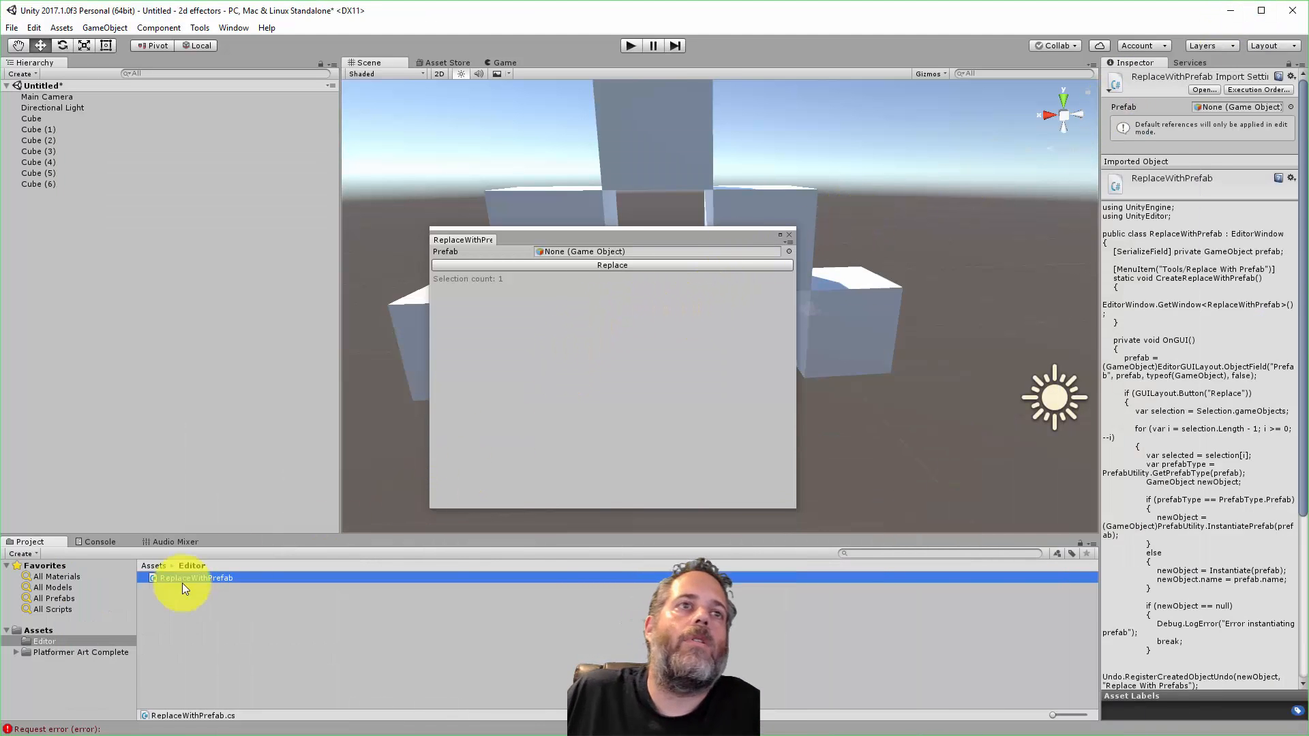
- Assign the Sphere prefab, select all seven cubes, and replace them with spheres
{"action": "left_click", "coordinate": [169, 632]}
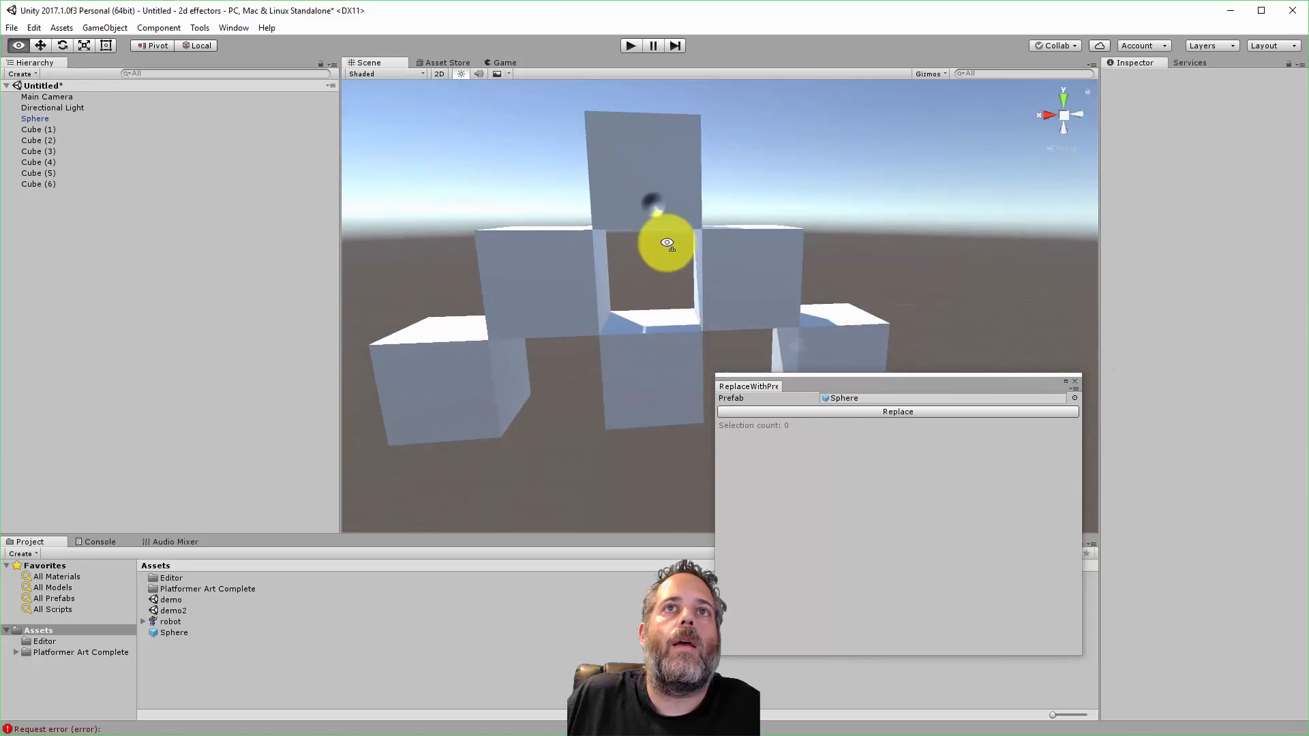
{"action": "left_click", "coordinate": [35, 118]}
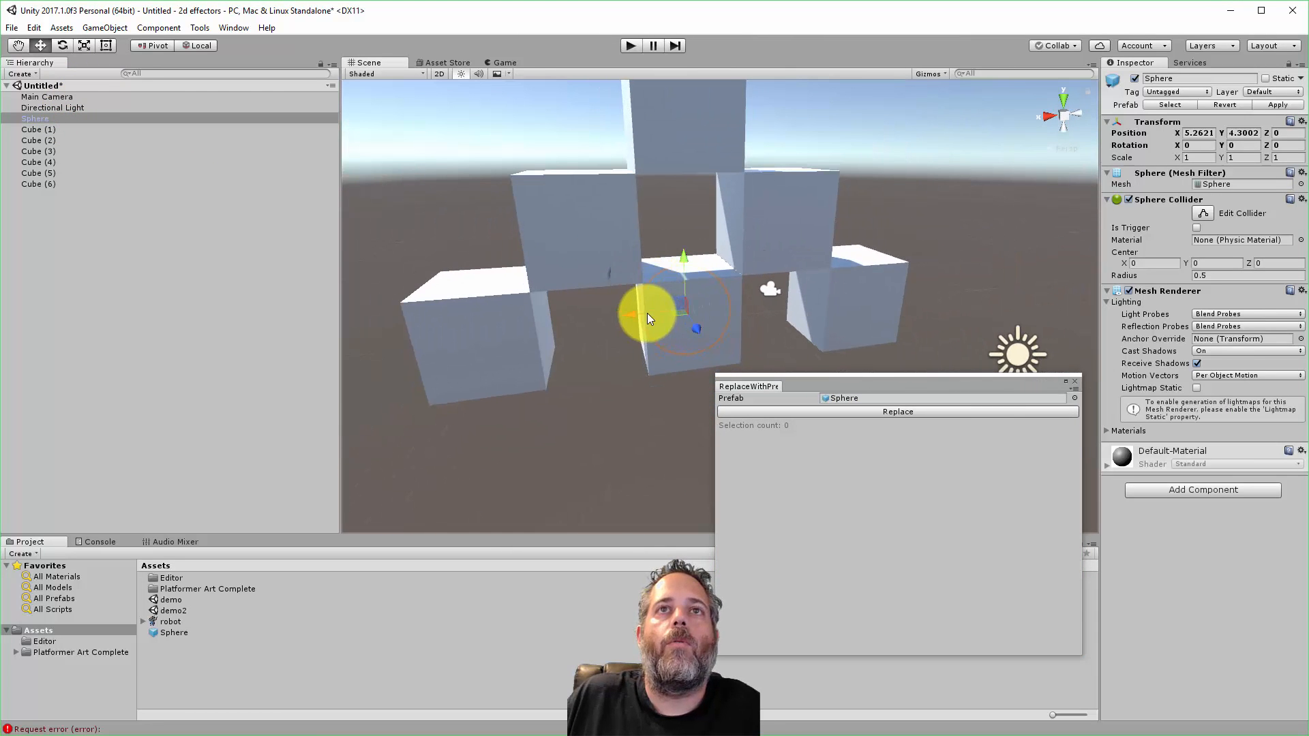
{"action": "left_click", "coordinate": [38, 140]}
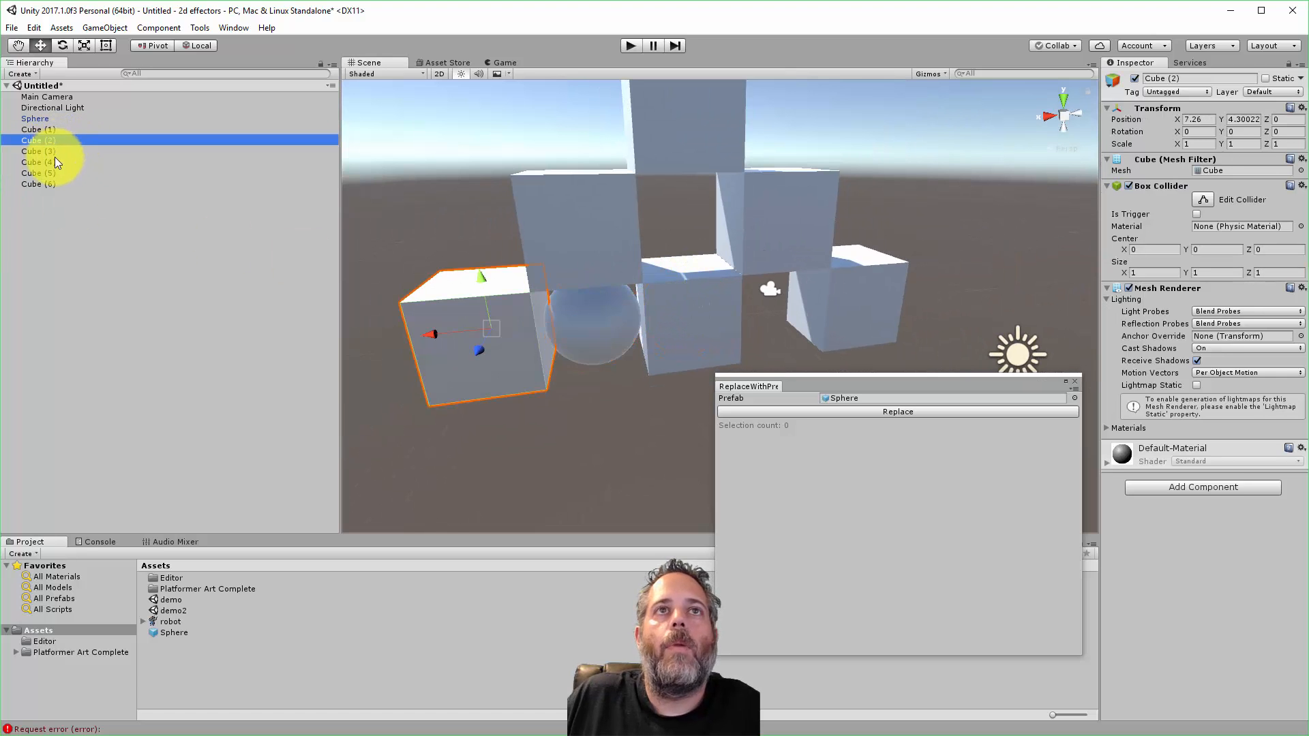
{"action": "left_click", "coordinate": [898, 411]}
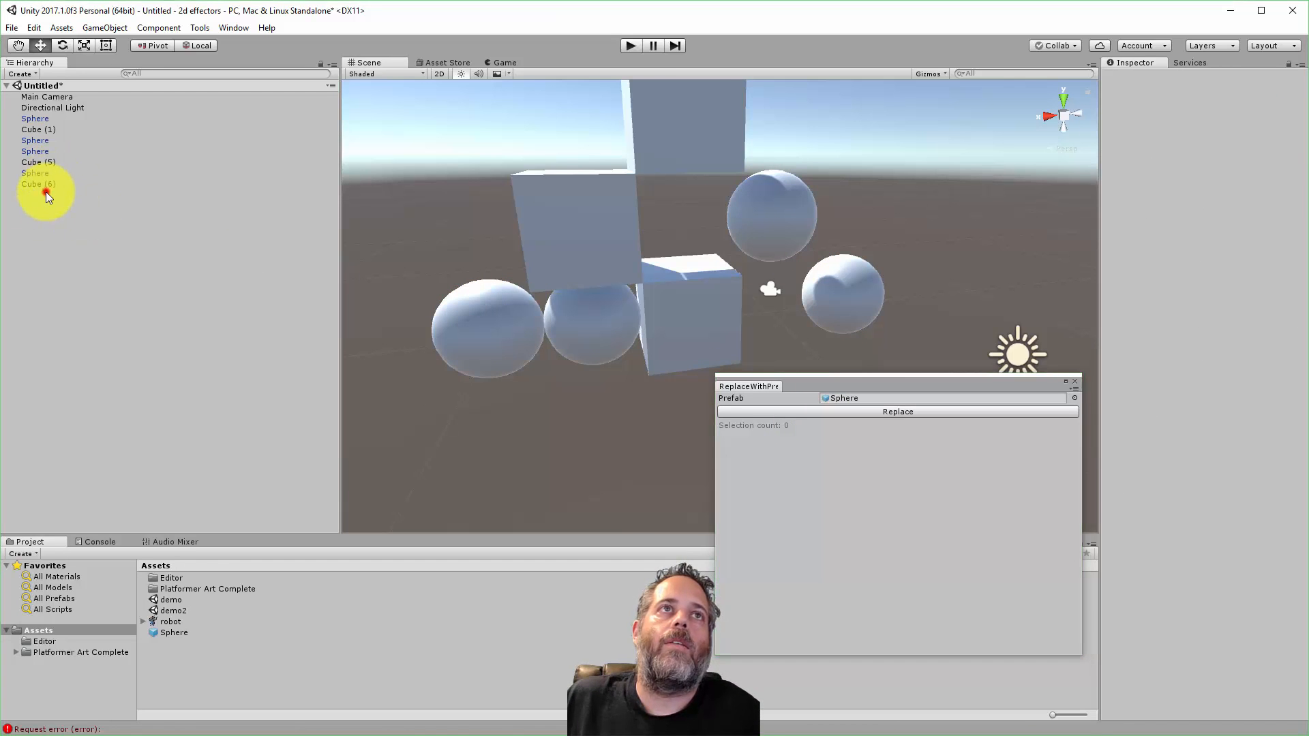
{"action": "left_click", "coordinate": [898, 412]}
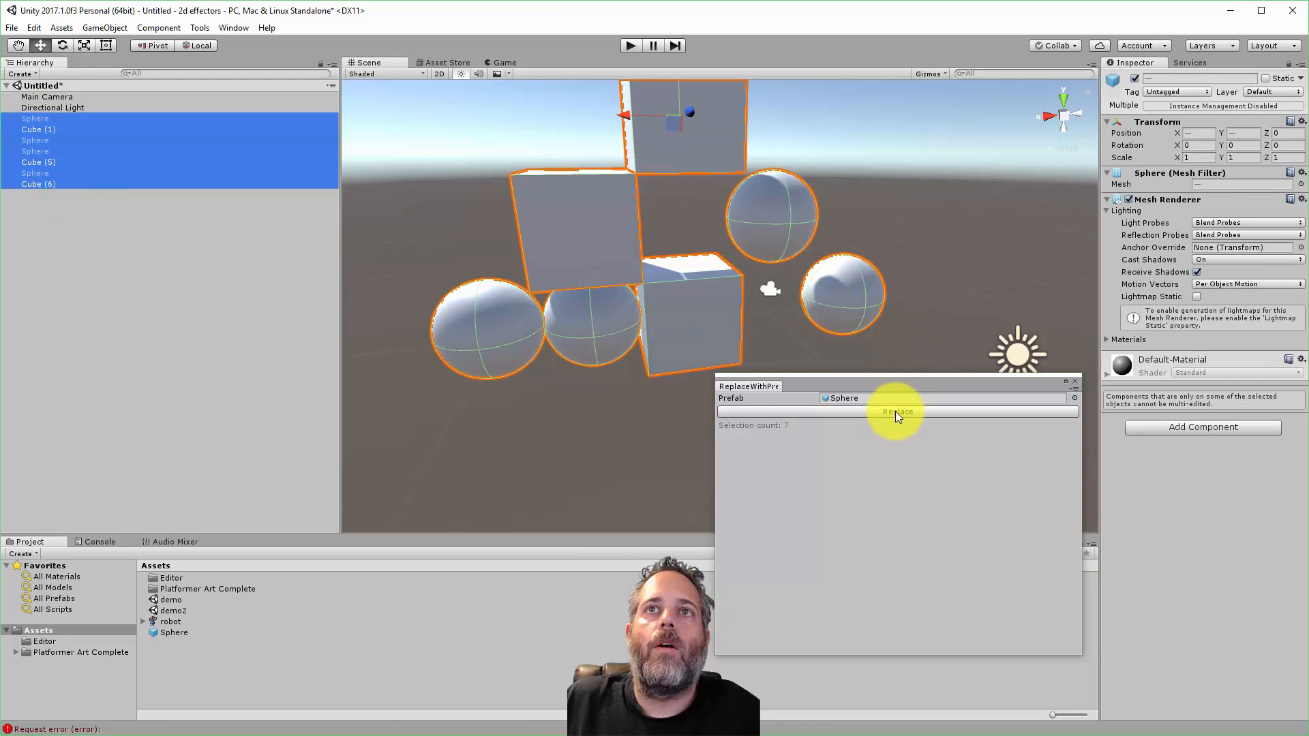
{"action": "left_click", "coordinate": [898, 412]}
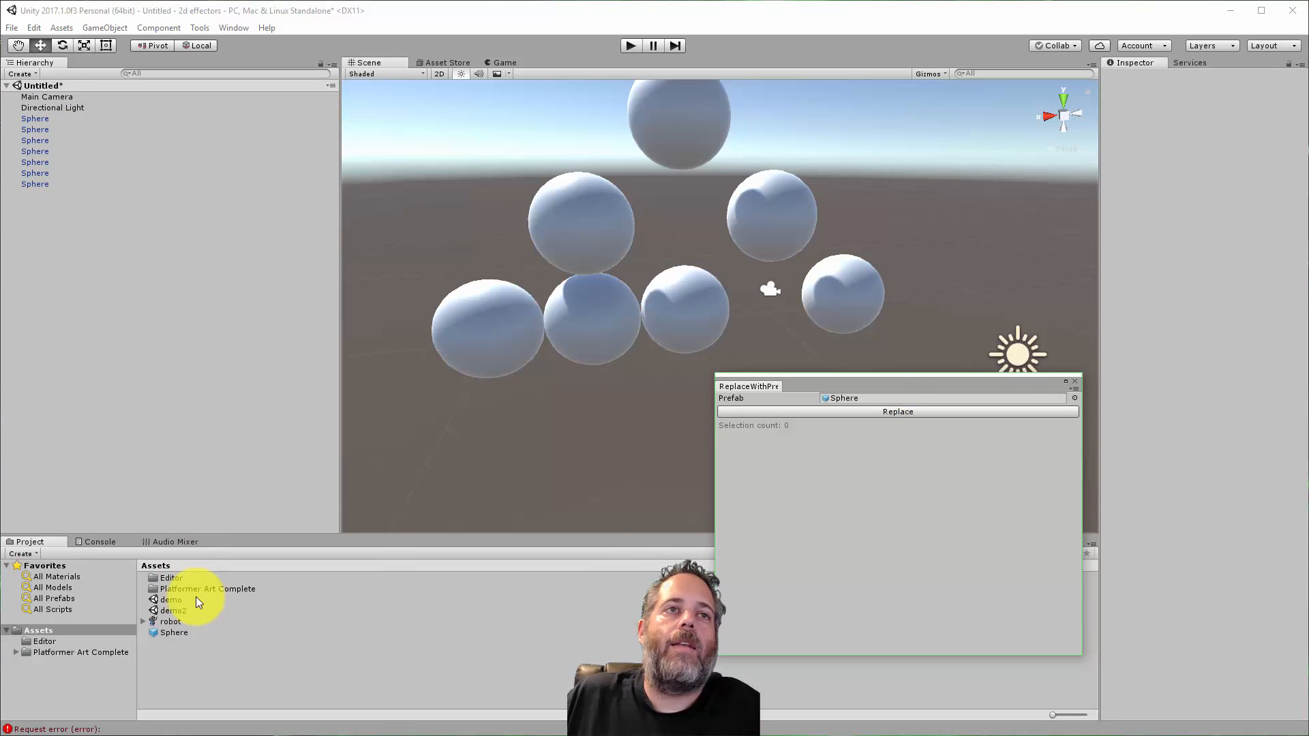
{"action": "left_click", "coordinate": [109, 27]}
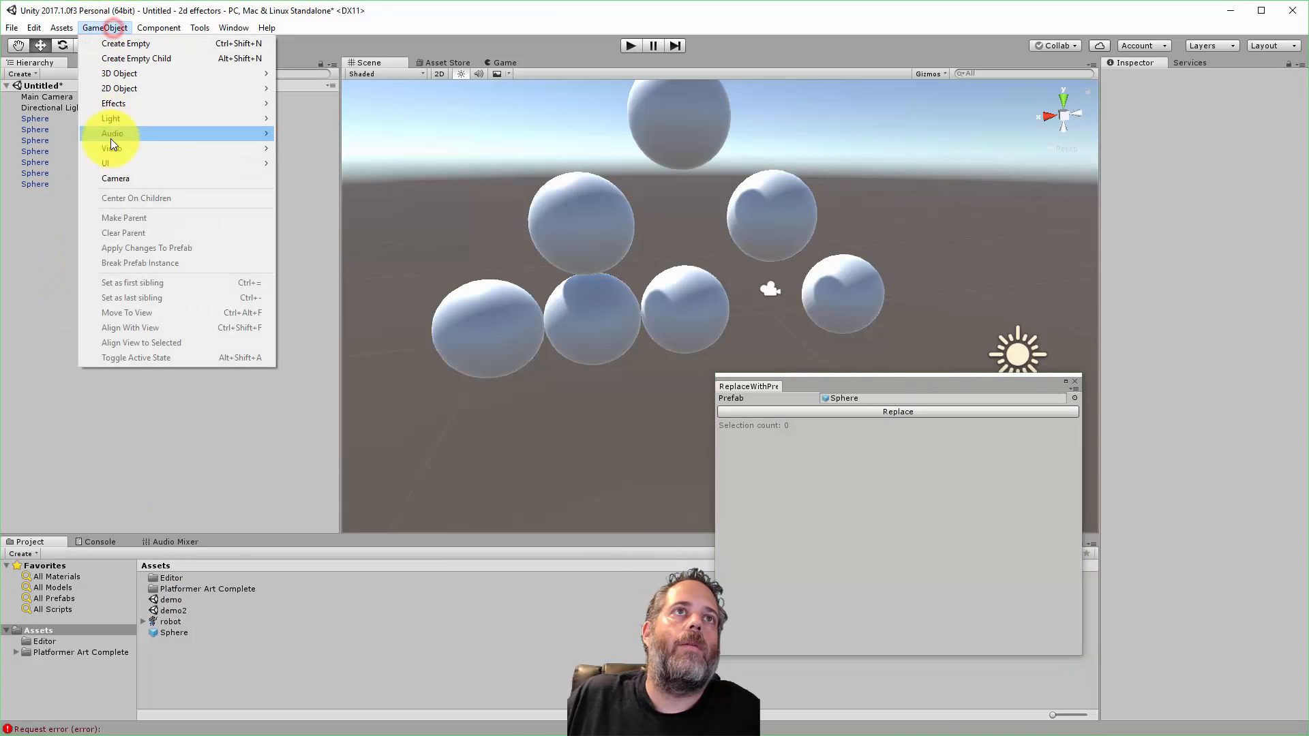
{"action": "mouse_move", "coordinate": [120, 74]}
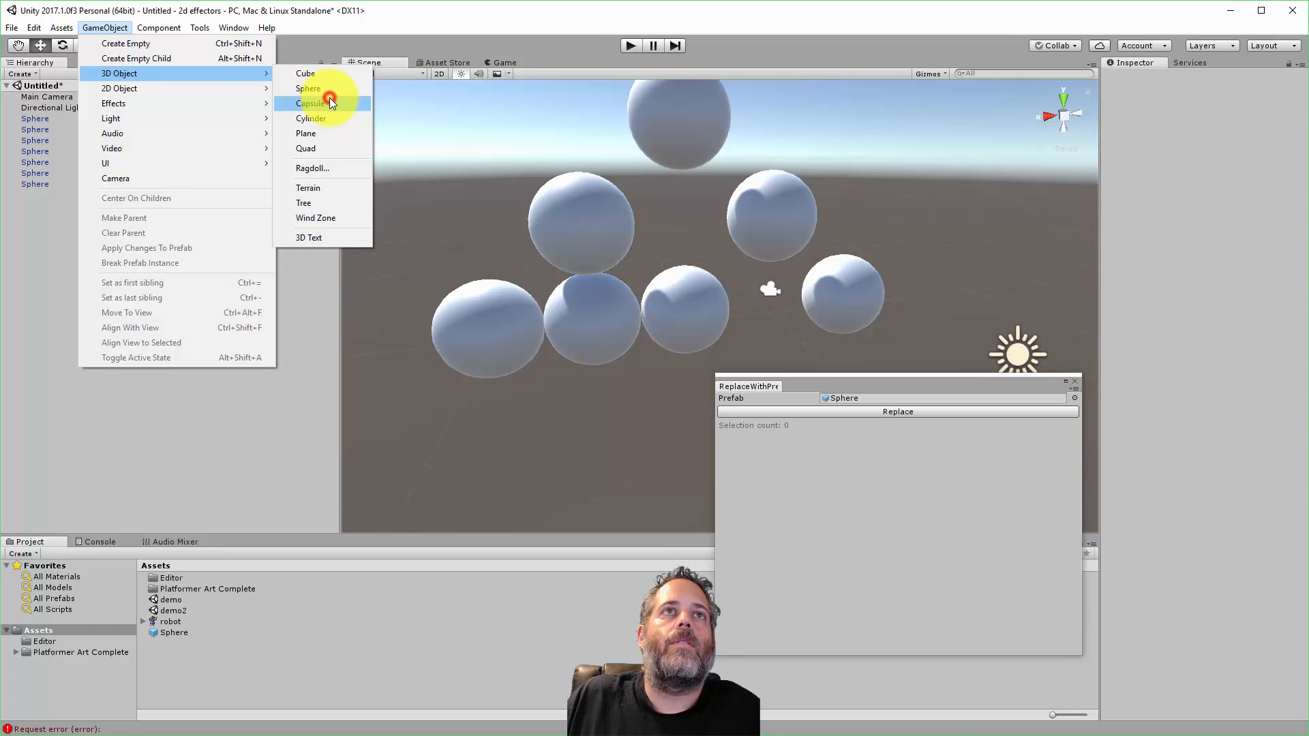
- Create a Capsule, save it as a prefab in Assets, and remove it from the scene
{"action": "left_click", "coordinate": [311, 103]}
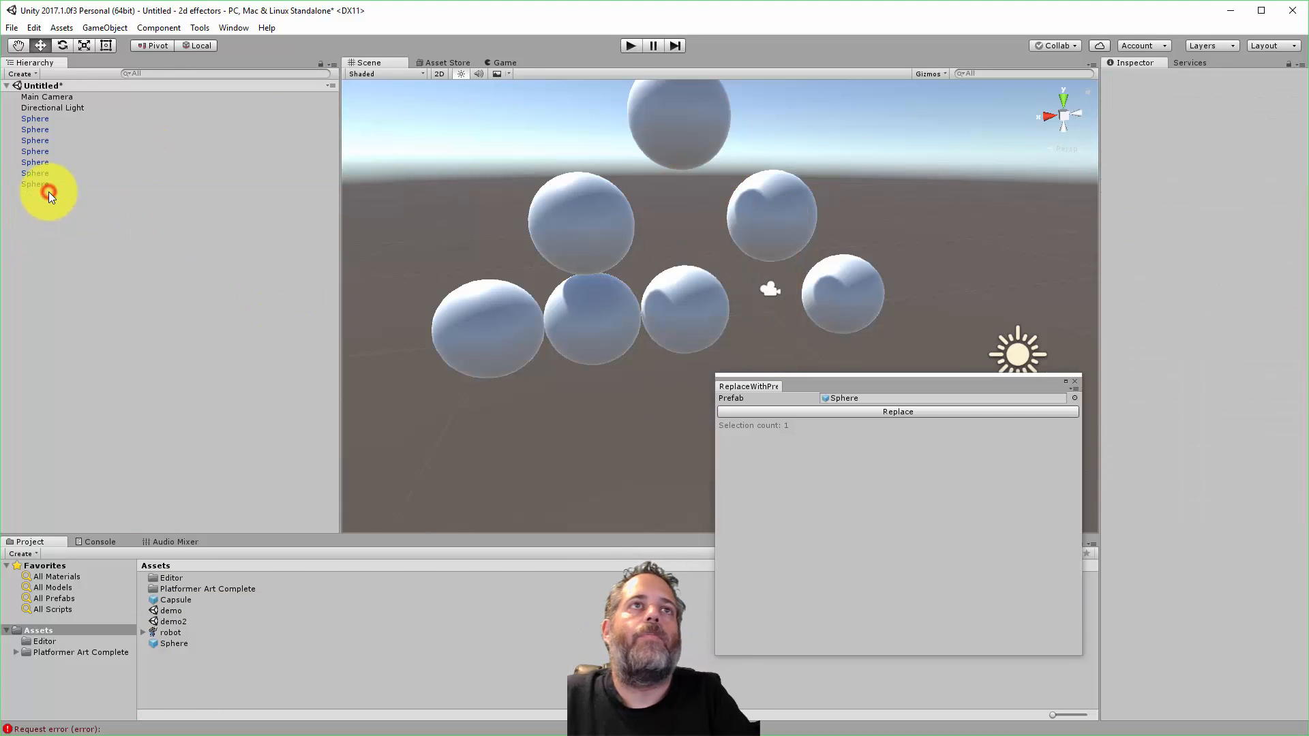
{"action": "left_click", "coordinate": [35, 184]}
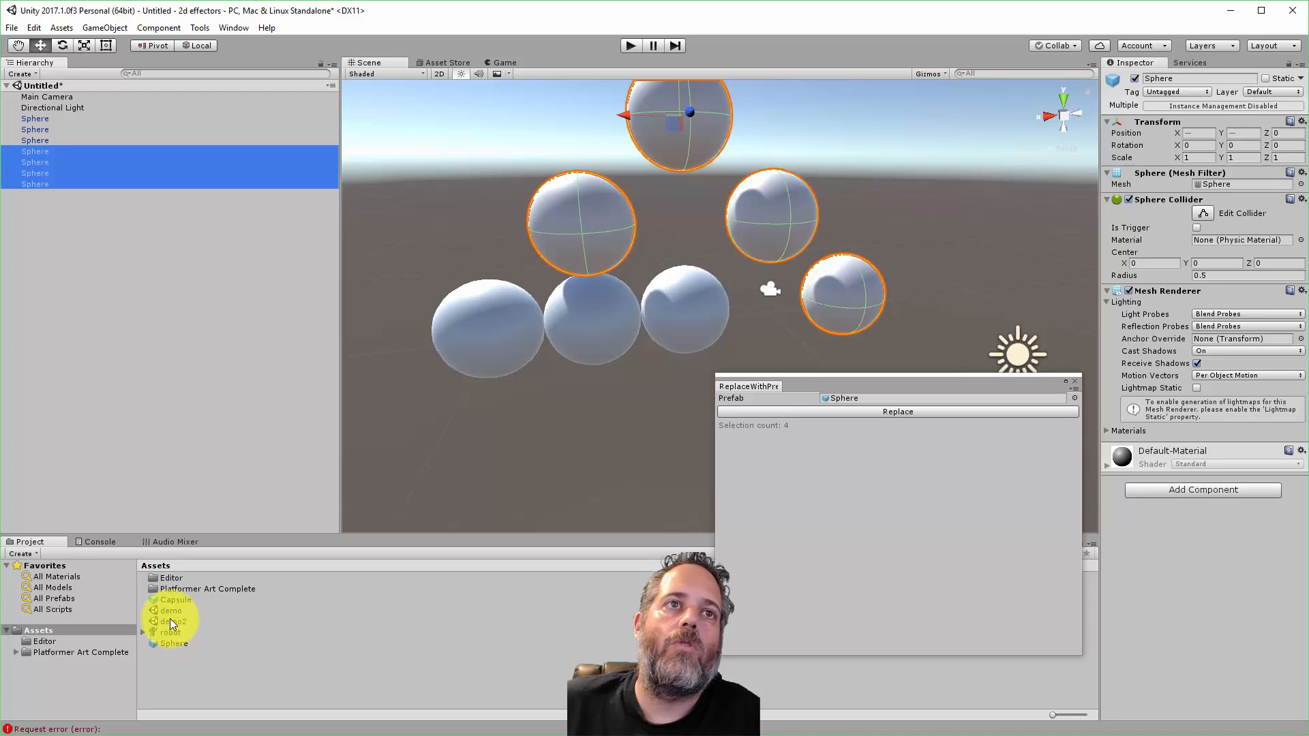
- Assign the Capsule prefab and replace the four selected spheres with capsules
{"action": "double_click", "coordinate": [170, 610]}
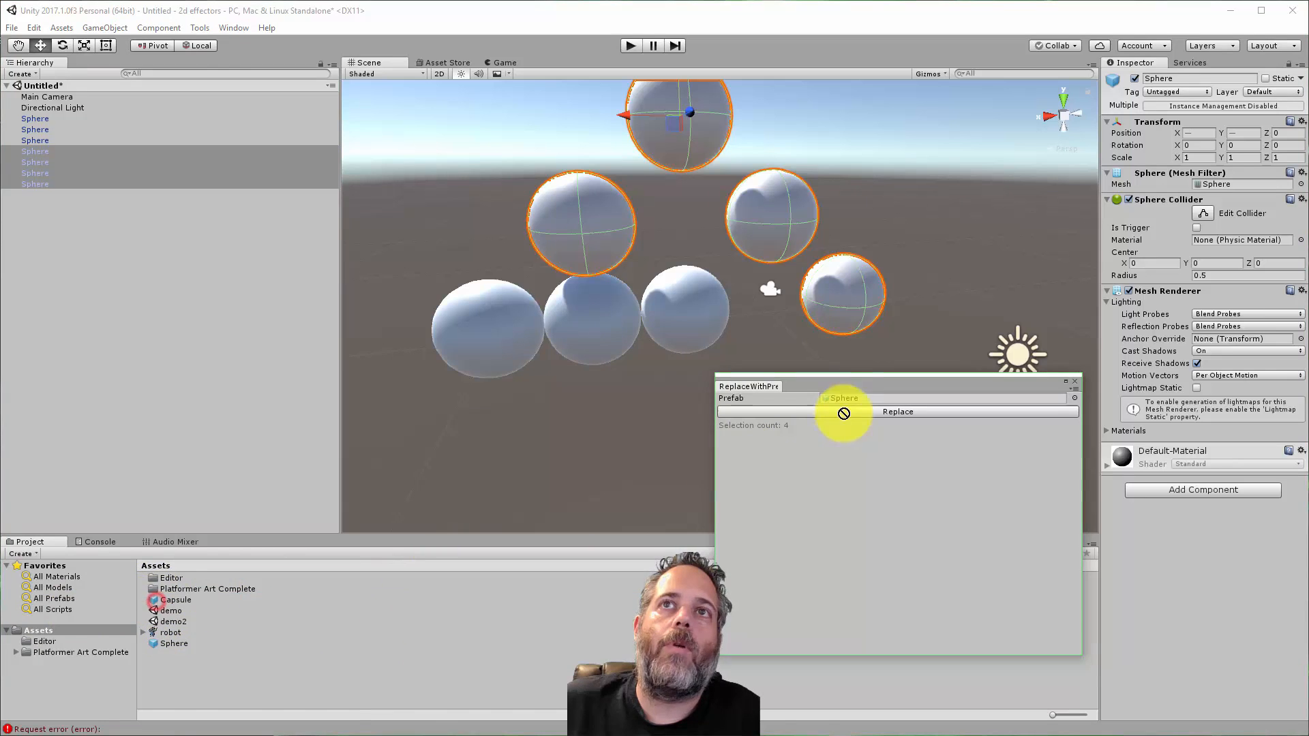
{"action": "left_click", "coordinate": [898, 412]}
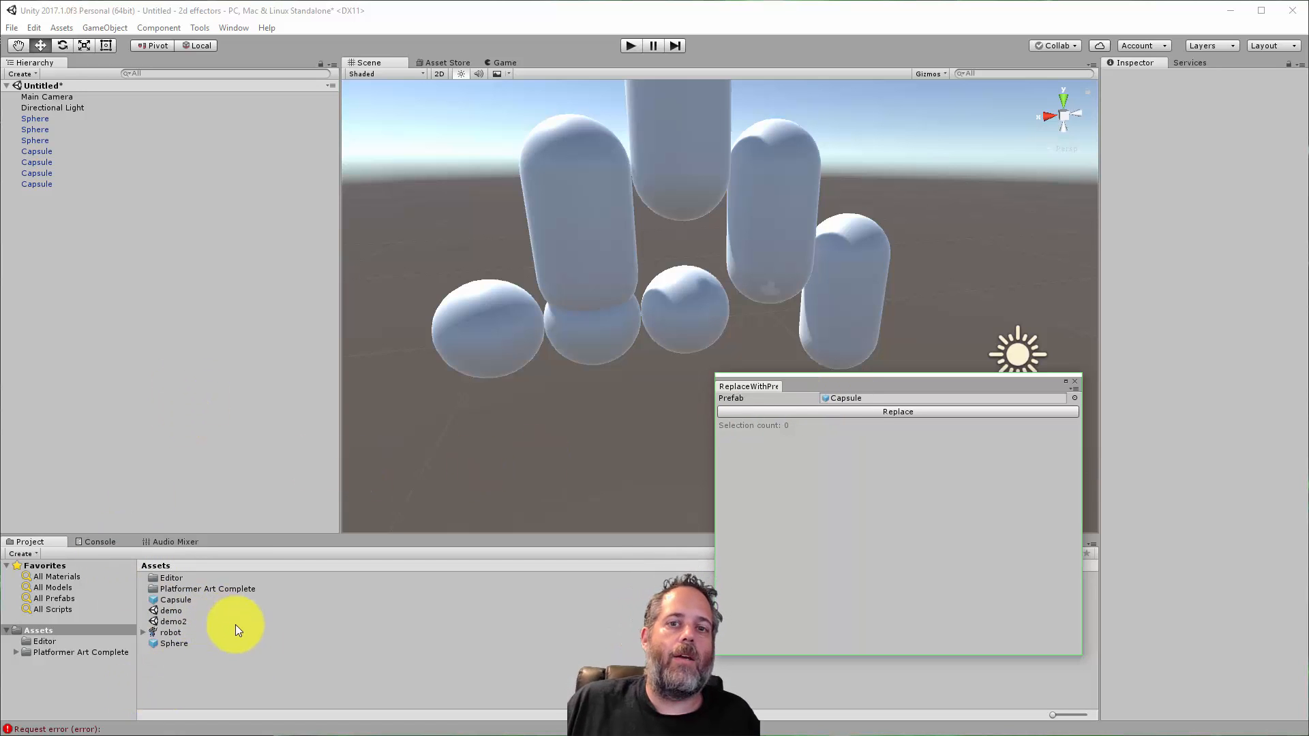
{"action": "mouse_move", "coordinate": [261, 672]}
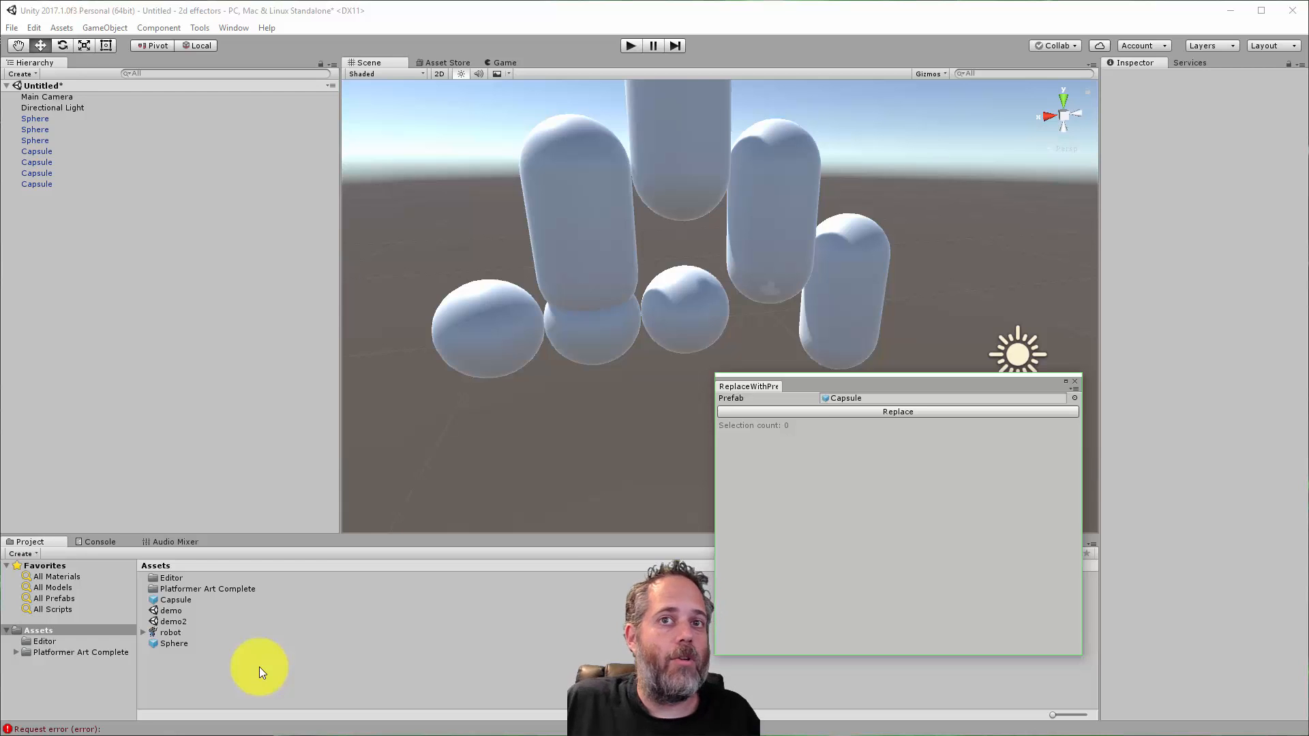